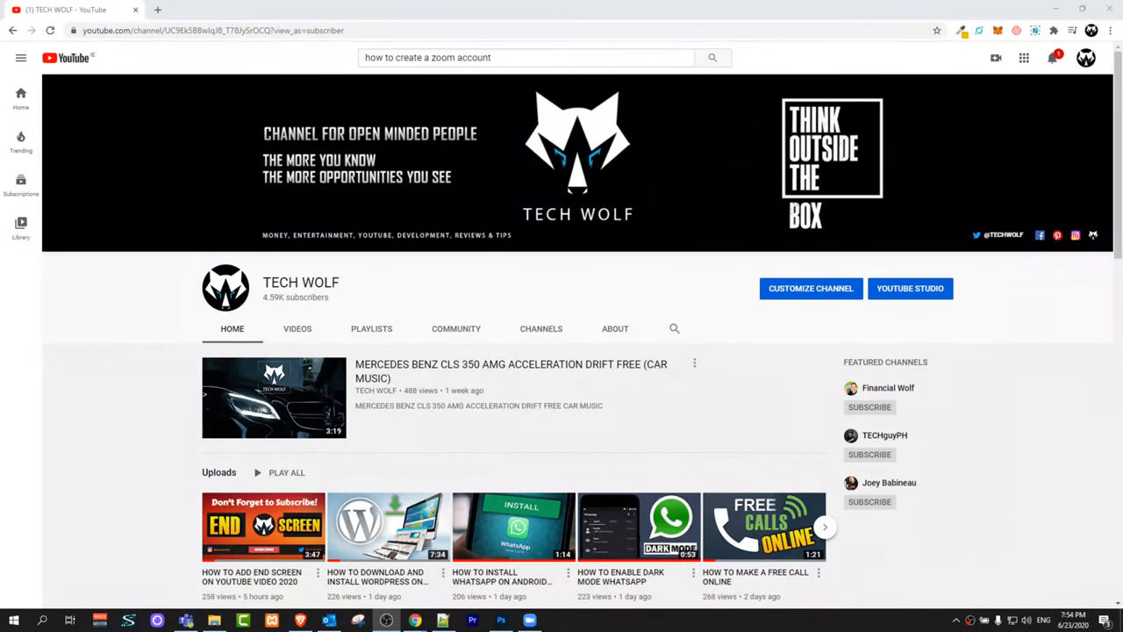
mouse_move(84, 340)
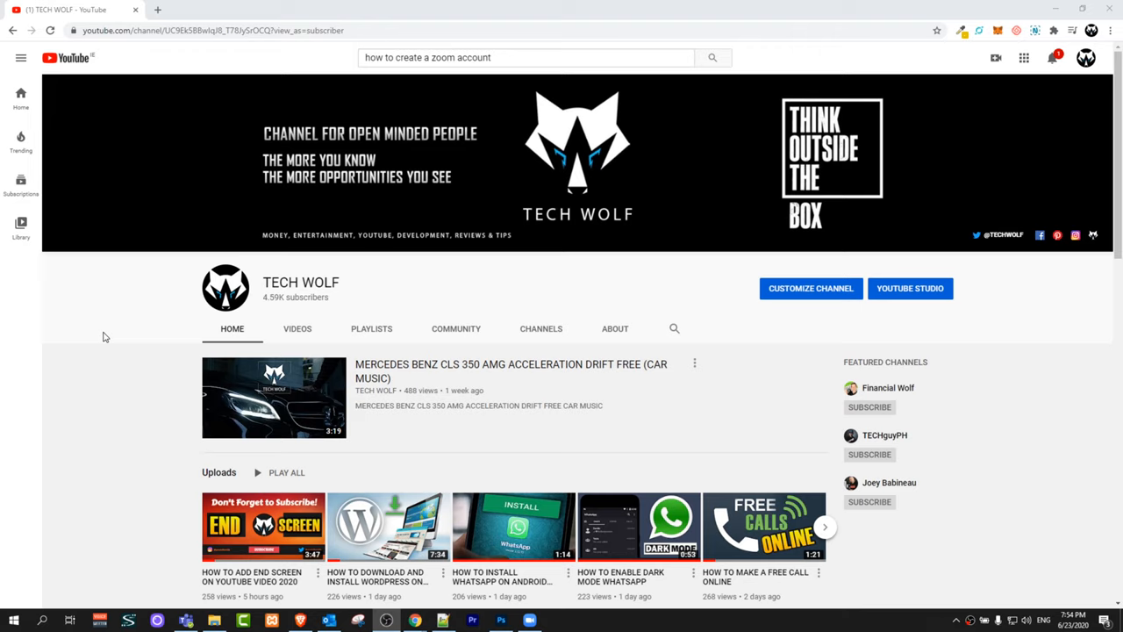
mouse_move(157, 11)
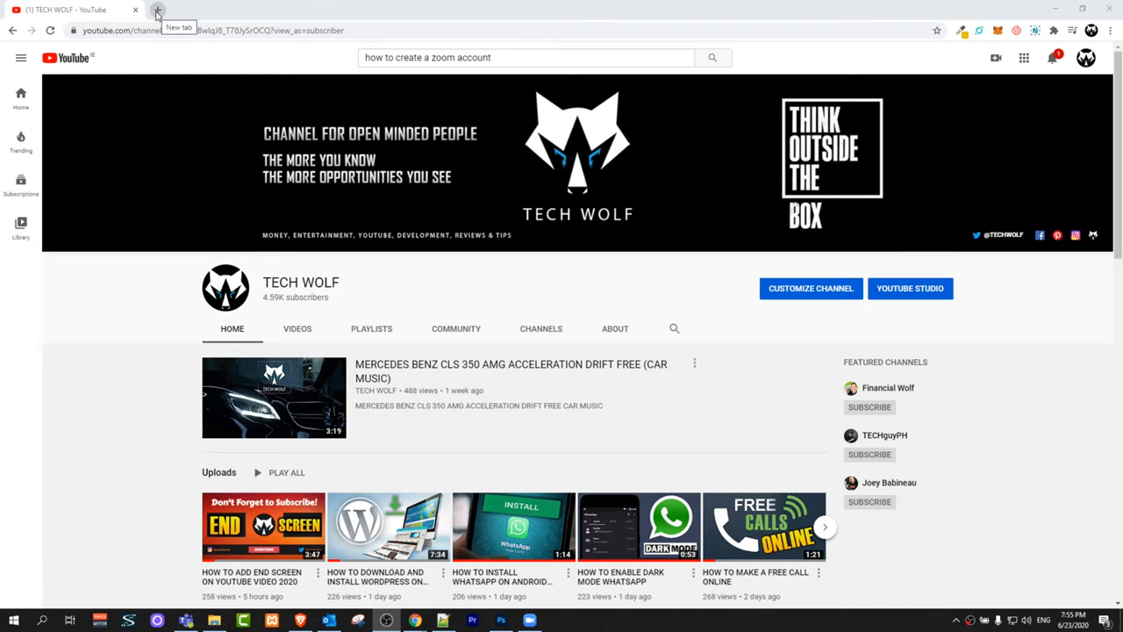
- Load tiktok.com in a new Chrome tab and view the Make Your Day landing page
click(158, 10)
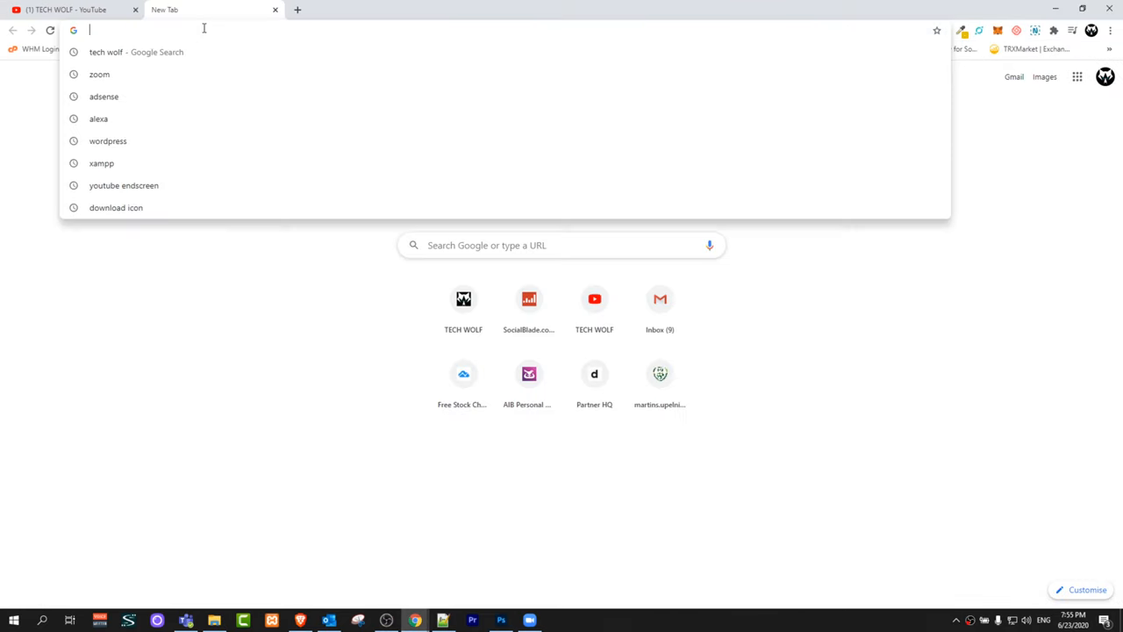
text(tiktok.com)
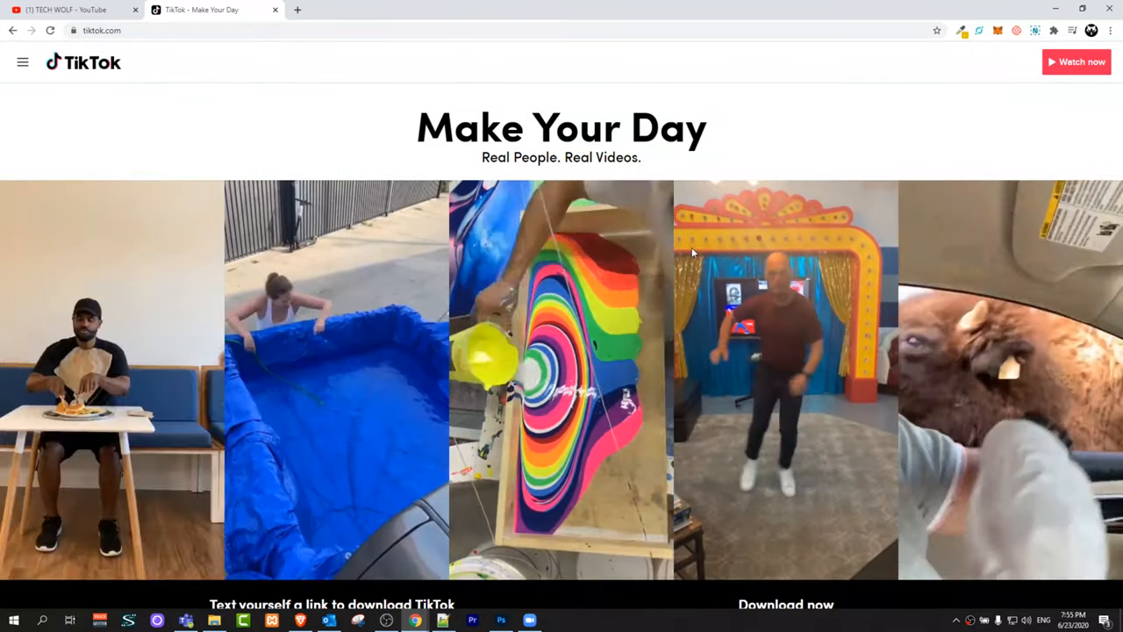
scroll(down, 3)
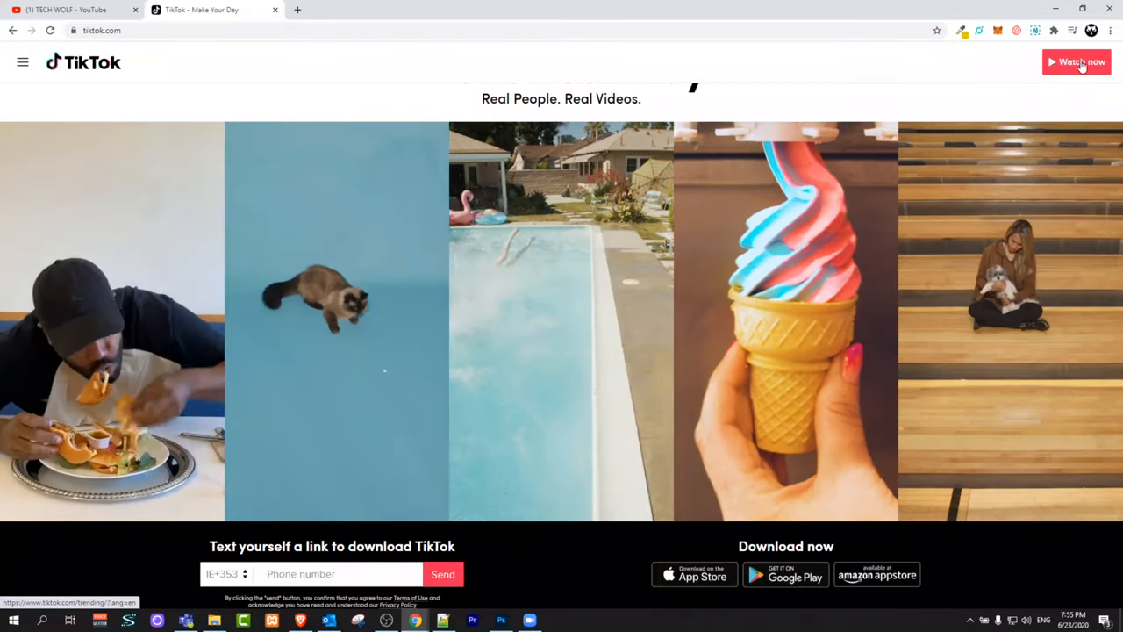
- Enter the For You feed via Watch now and browse the trending videos
click(1078, 61)
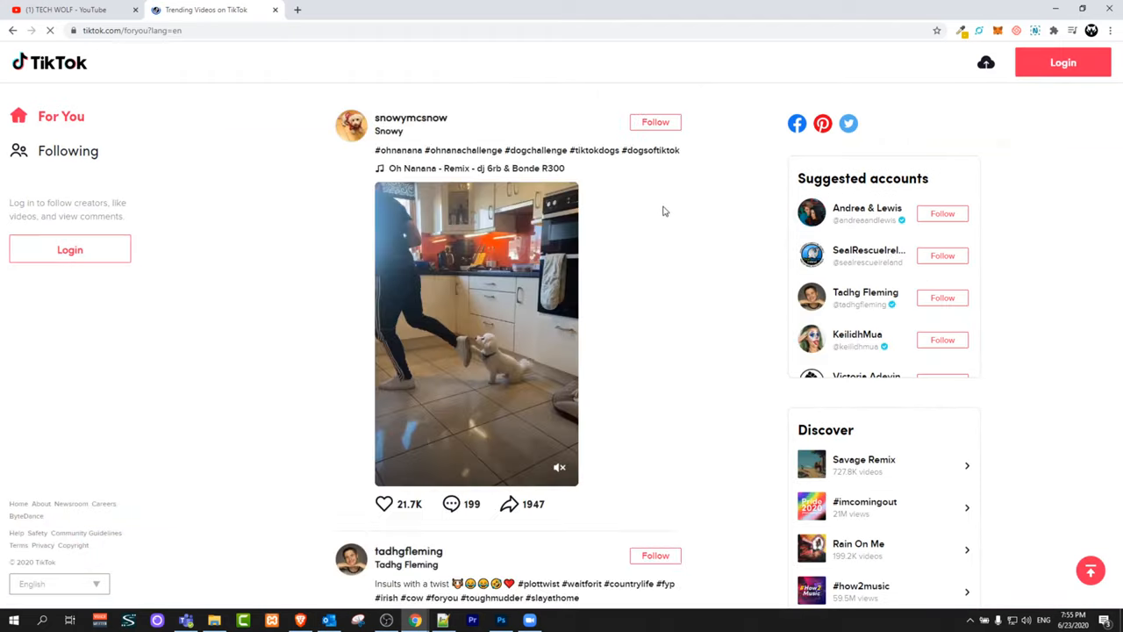
scroll(down, 3)
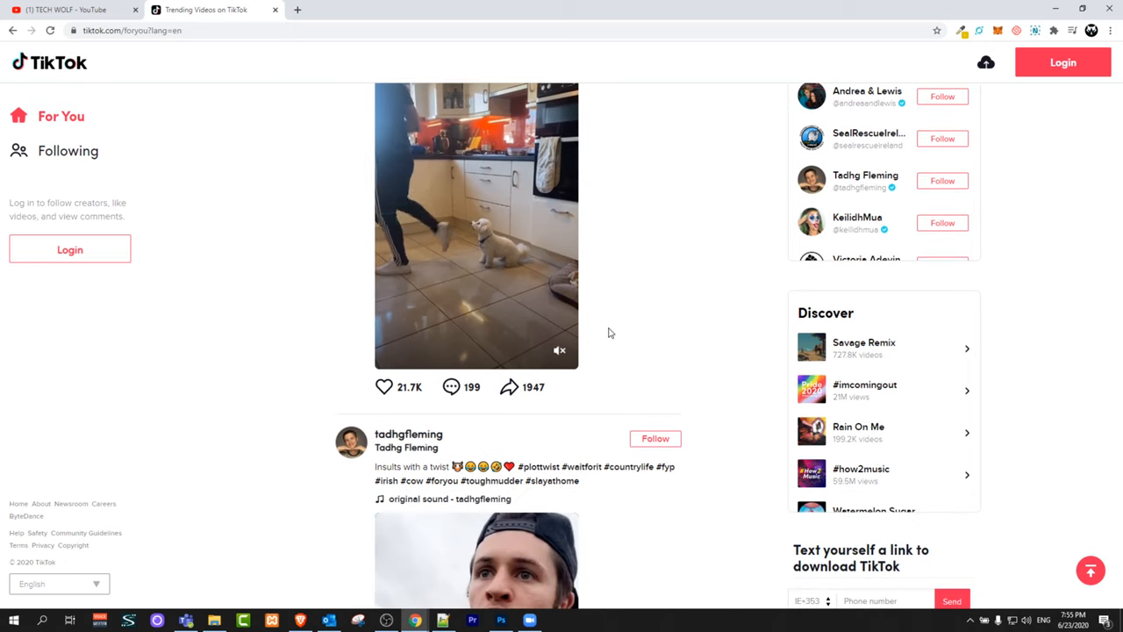
scroll(up, 3)
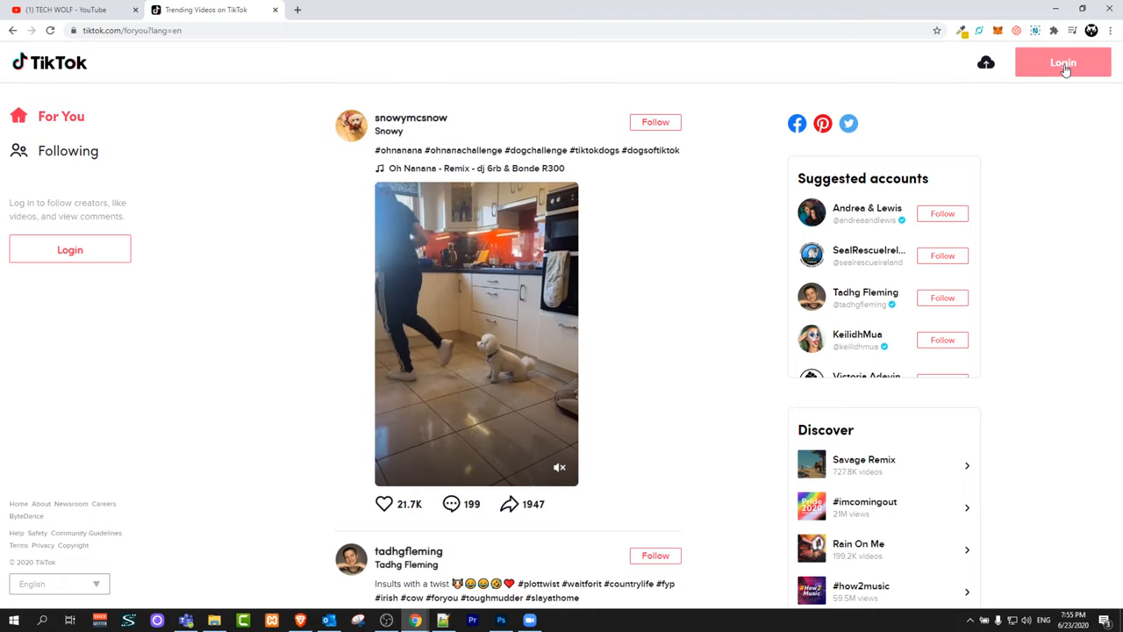
- Bring up the phone/email/username login form asking for a +353 number and code
click(1064, 63)
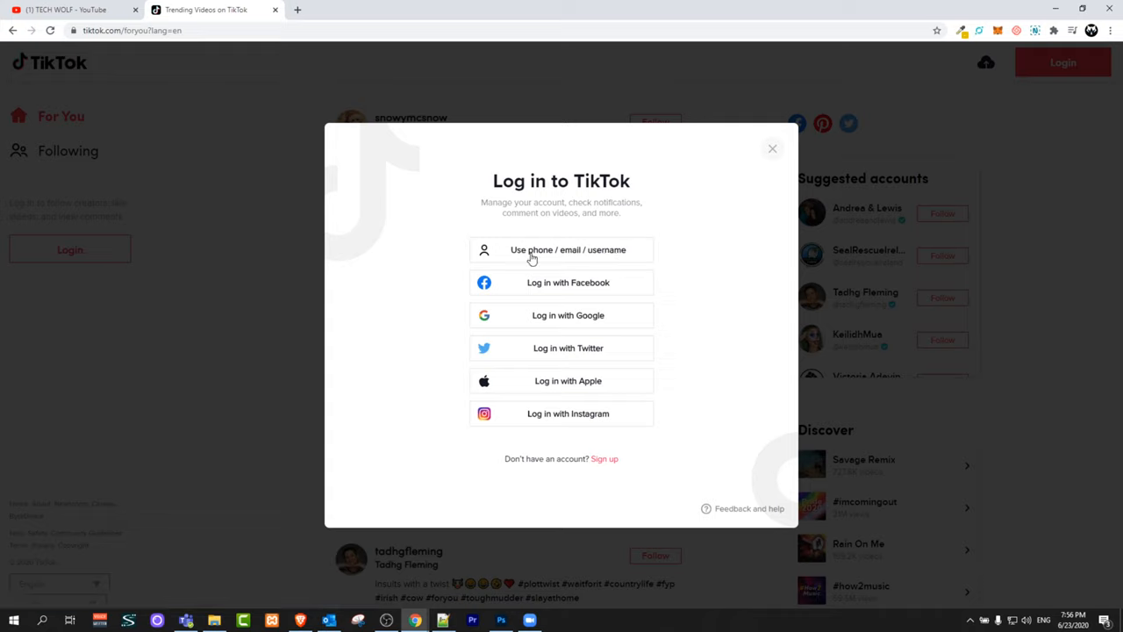
mouse_move(548, 260)
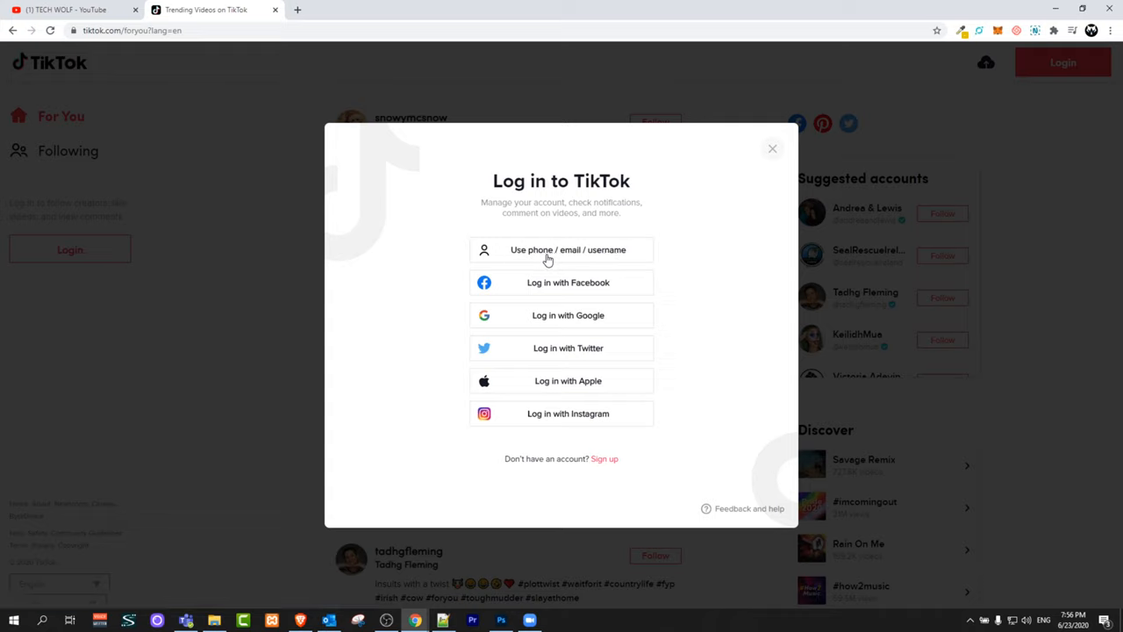
mouse_move(558, 256)
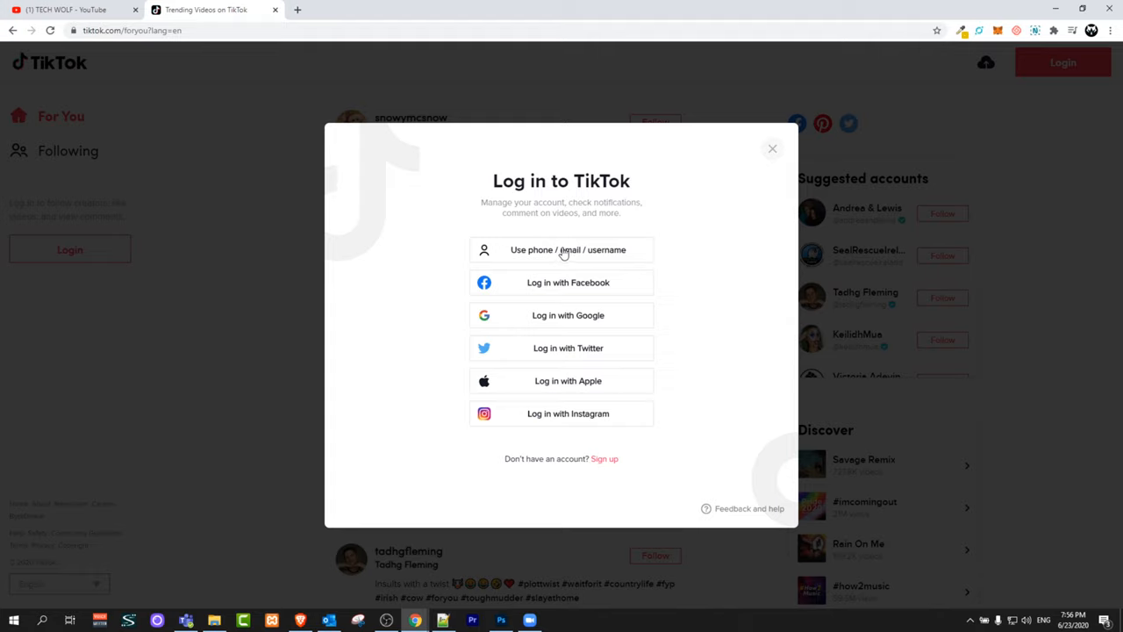
click(561, 249)
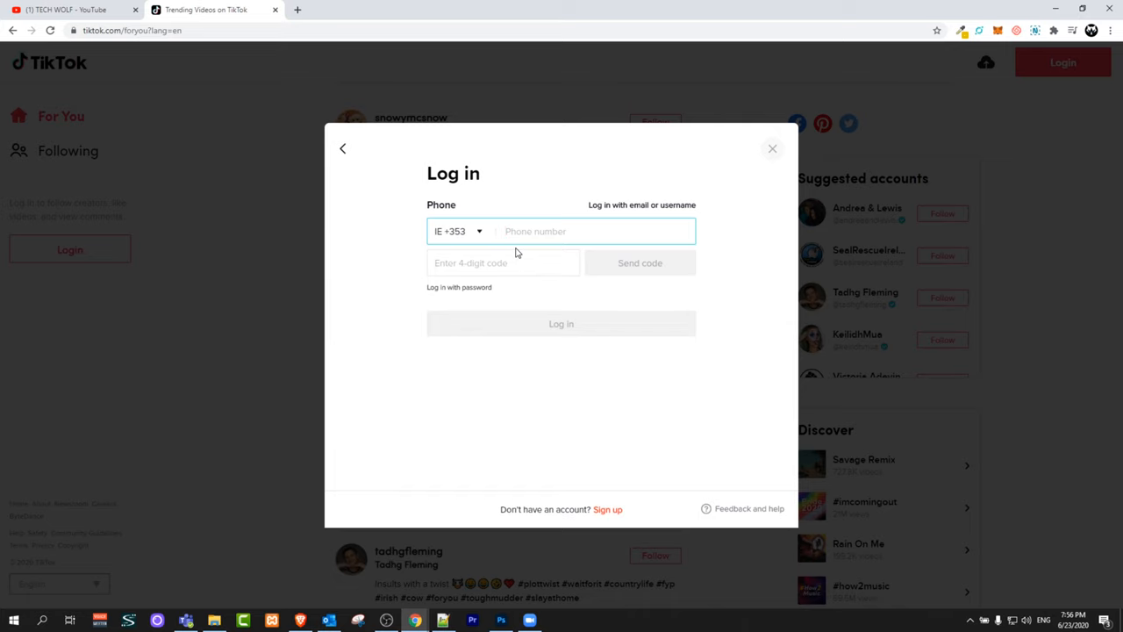
- Visit the signed-in tech__wolf profile from the account menu, then return to For You
click(772, 148)
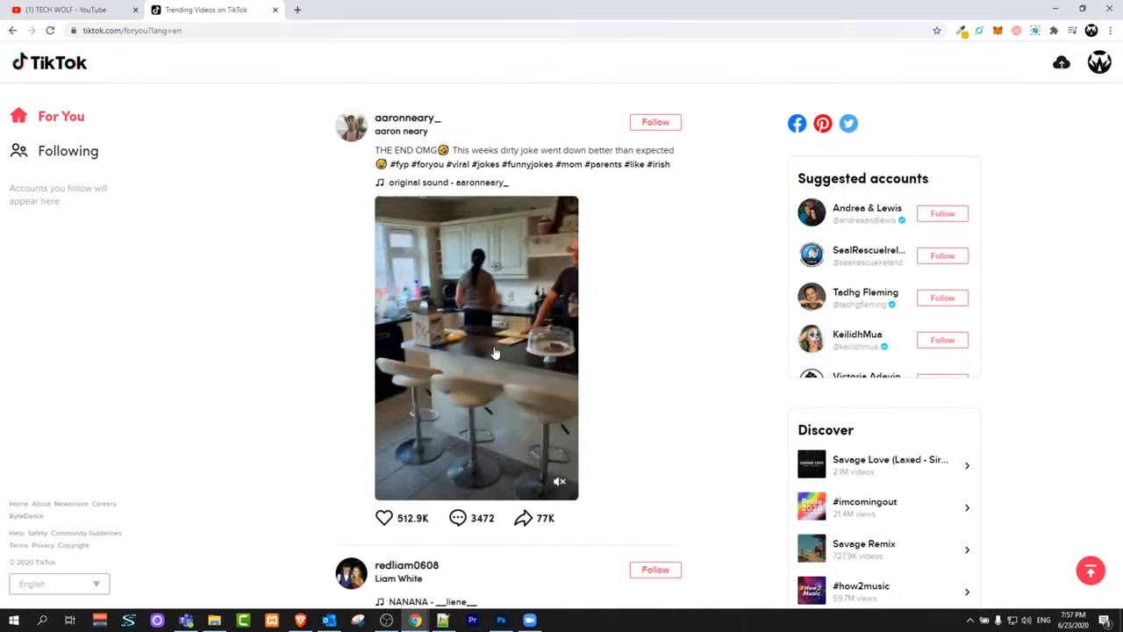
click(1099, 63)
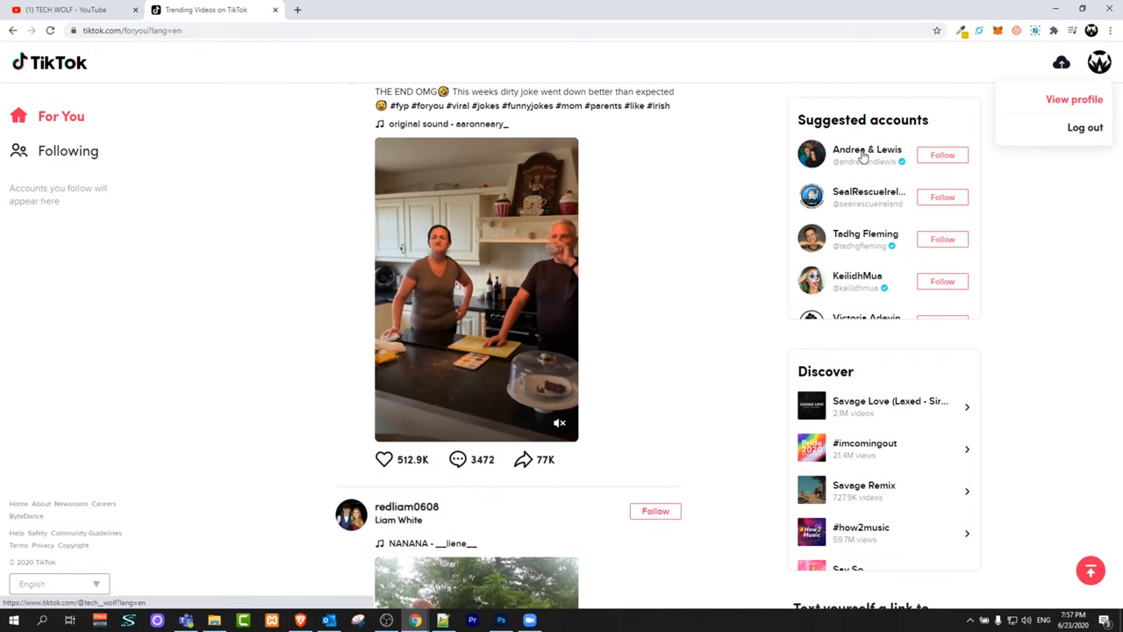
click(1074, 98)
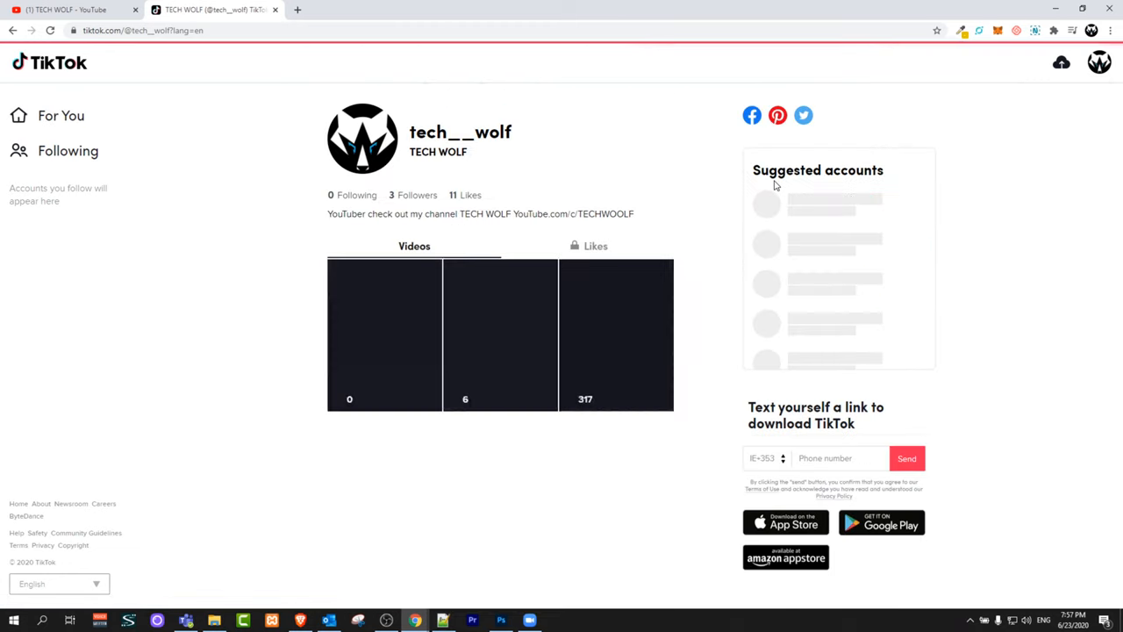
click(60, 116)
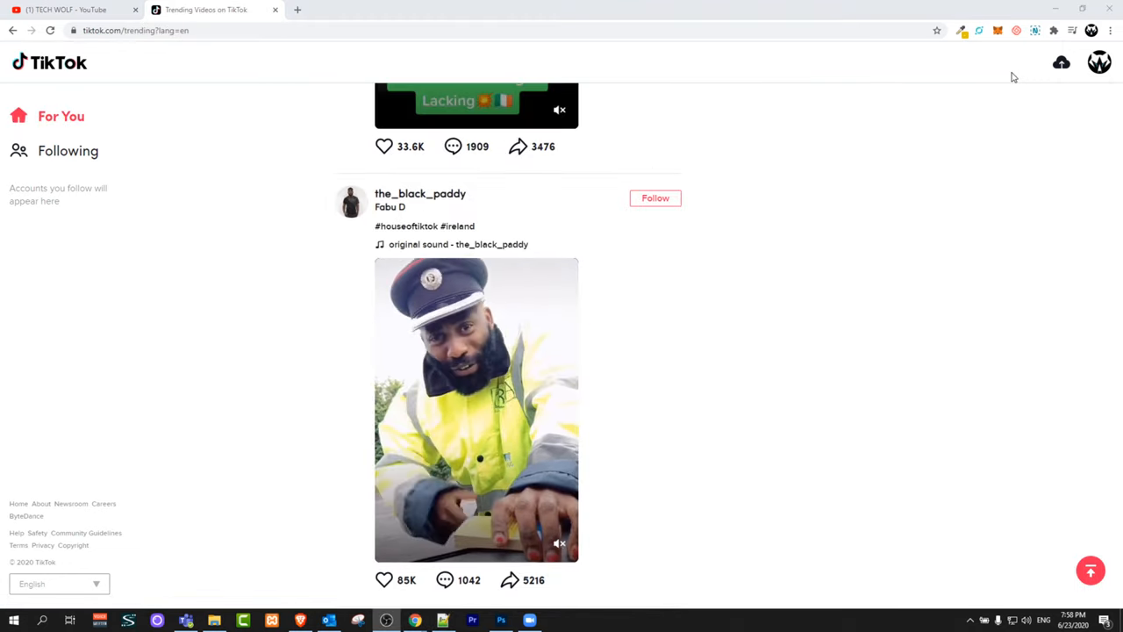
- Go to the Upload video page with its caption, cover and viewing options
scroll(down, 3)
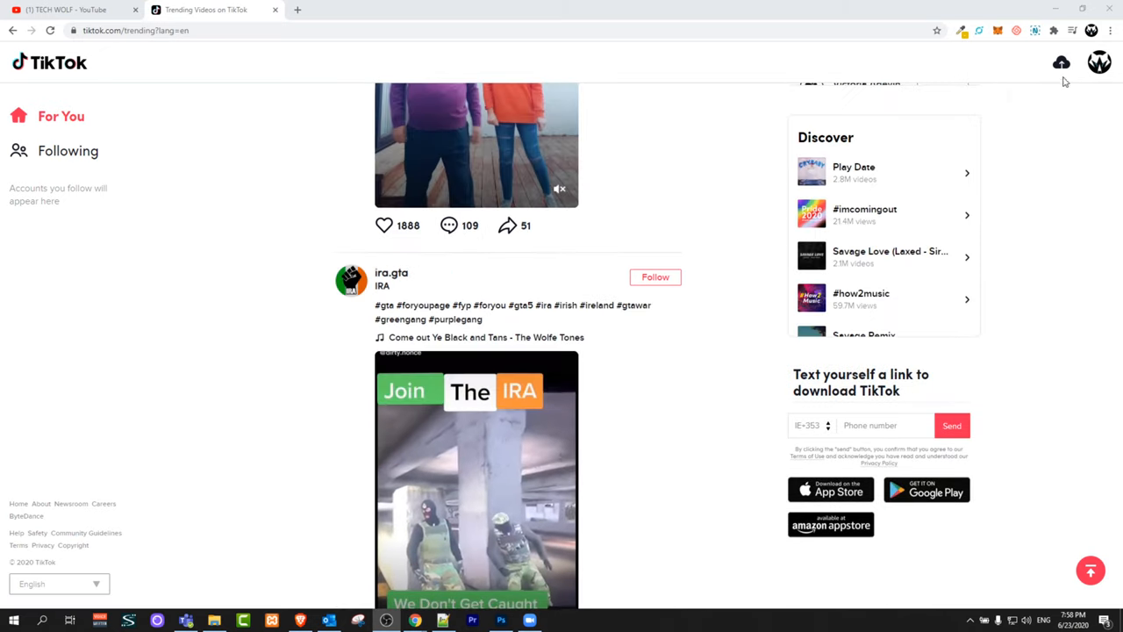
mouse_move(1061, 63)
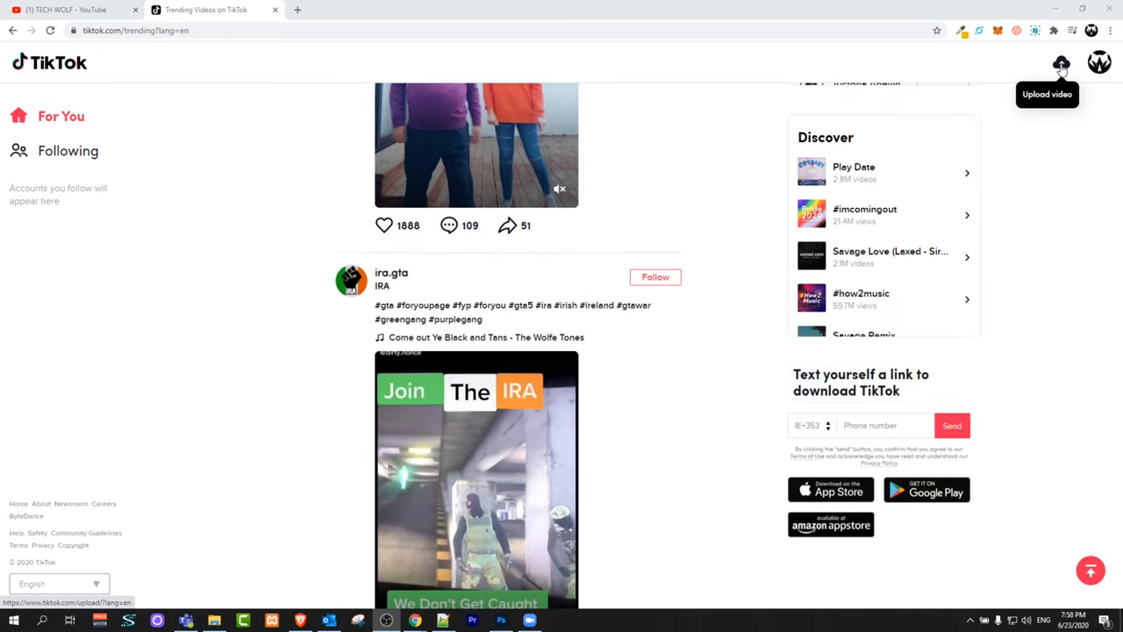
click(1060, 63)
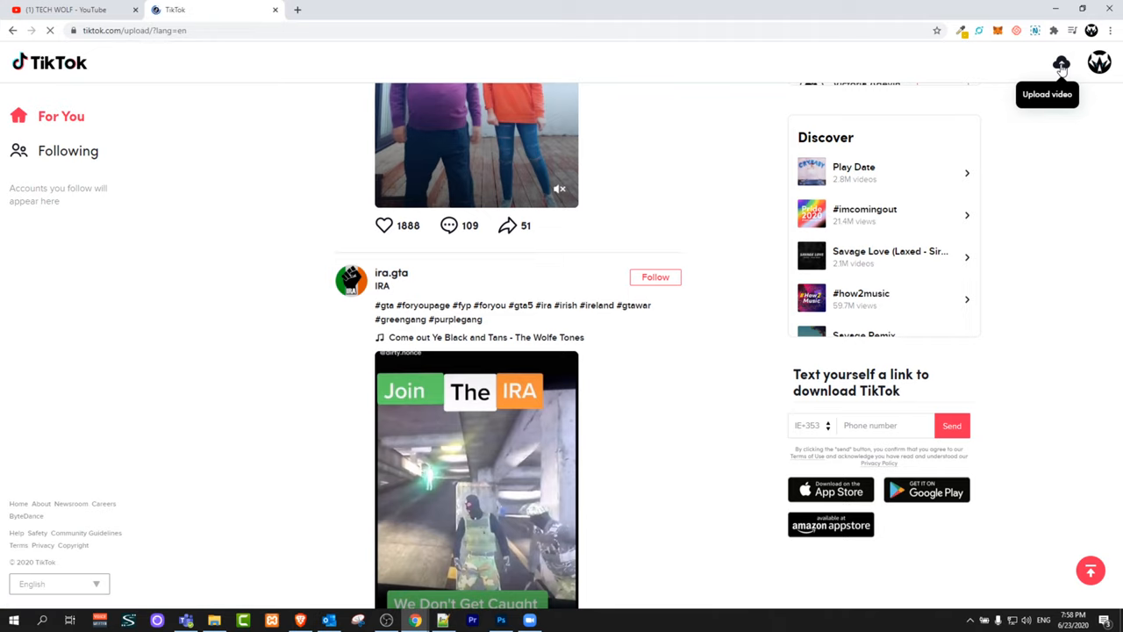
click(1060, 63)
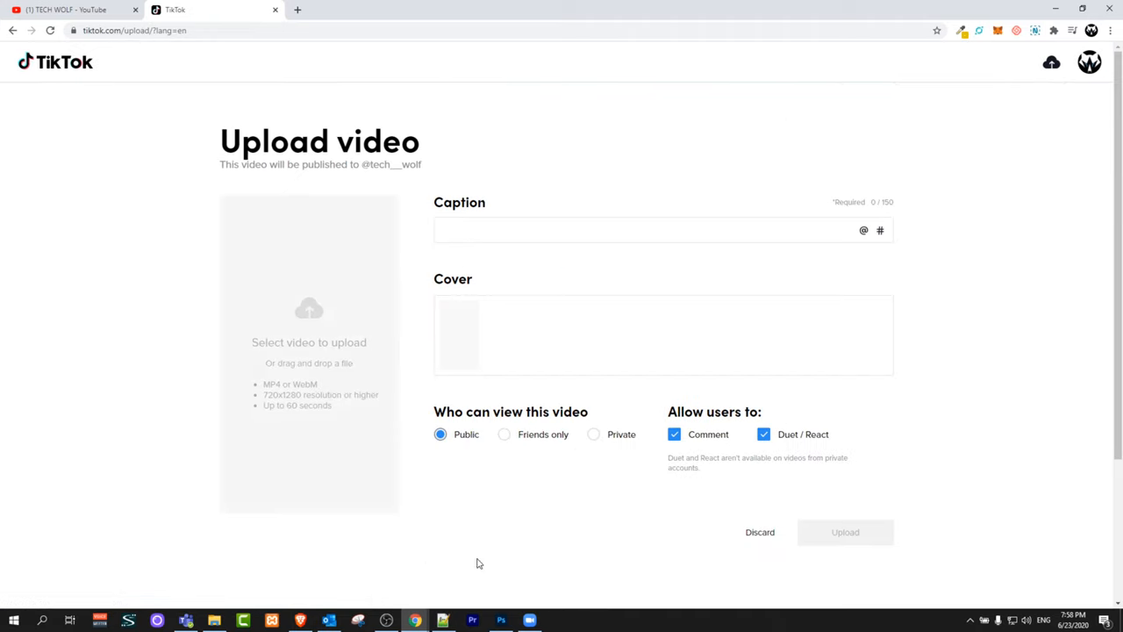
mouse_move(263, 418)
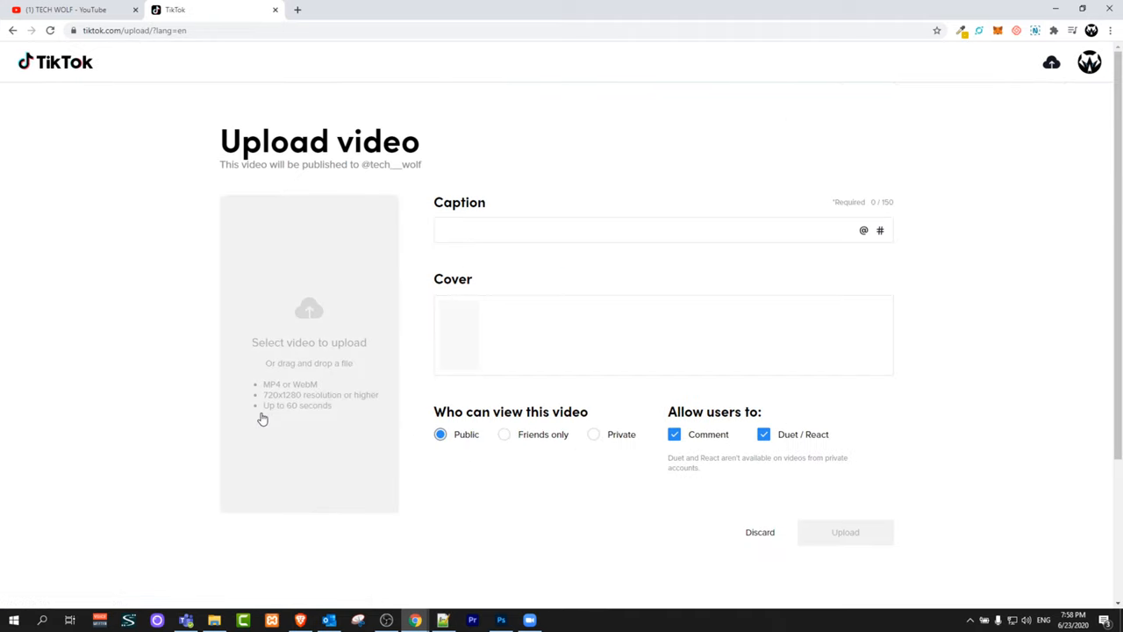
mouse_move(312, 418)
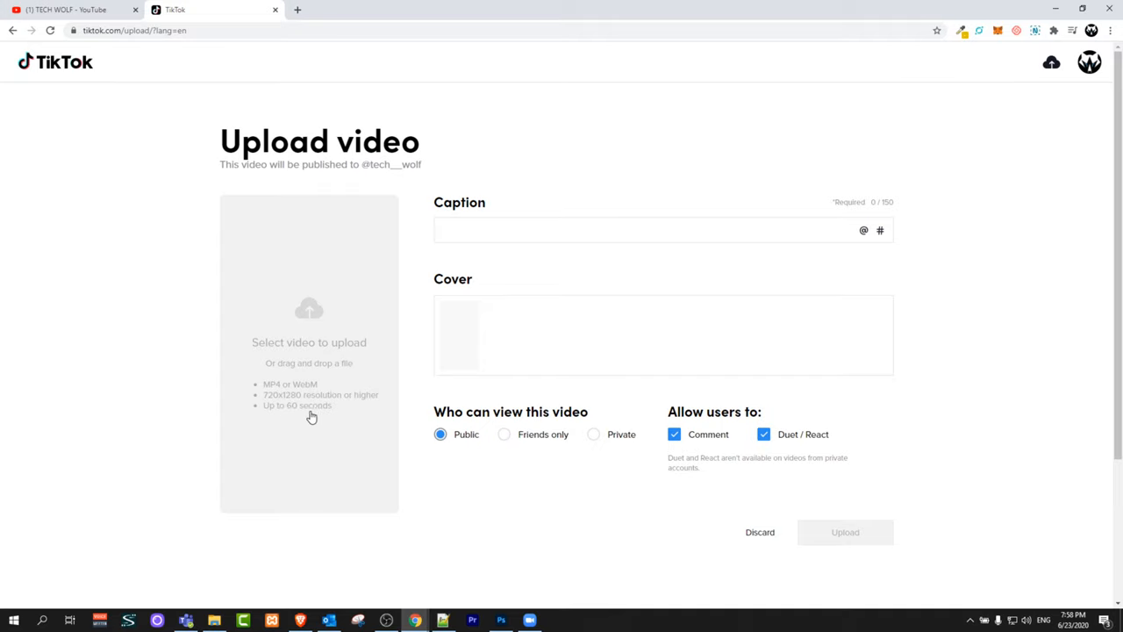
mouse_move(526, 460)
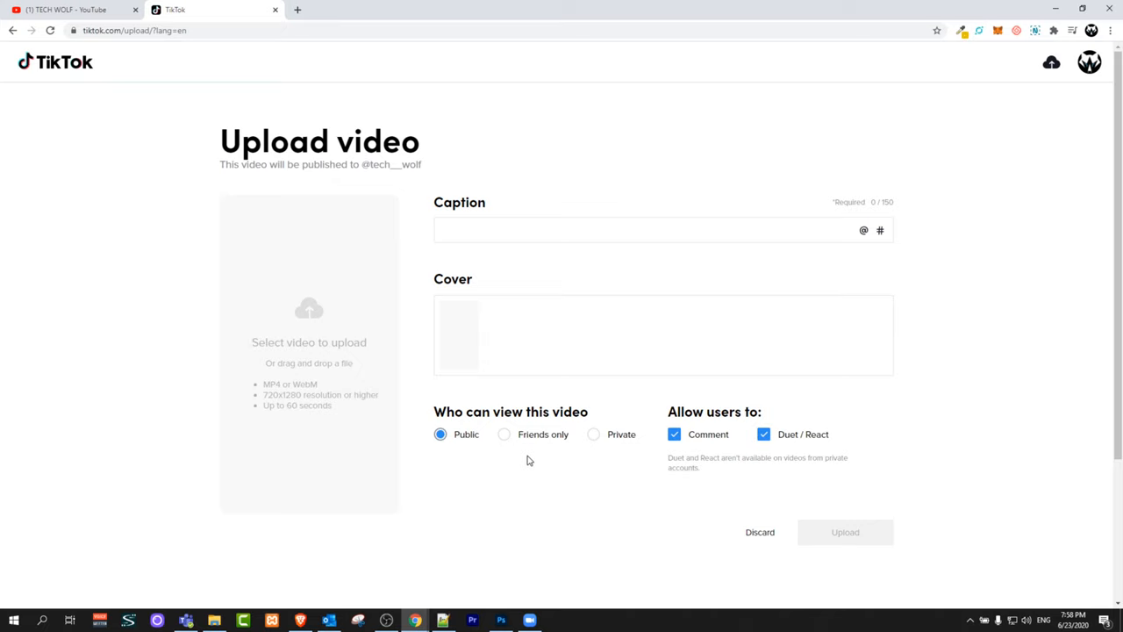
- Head back to the tech__wolf profile via the account menu's View profile
click(1088, 62)
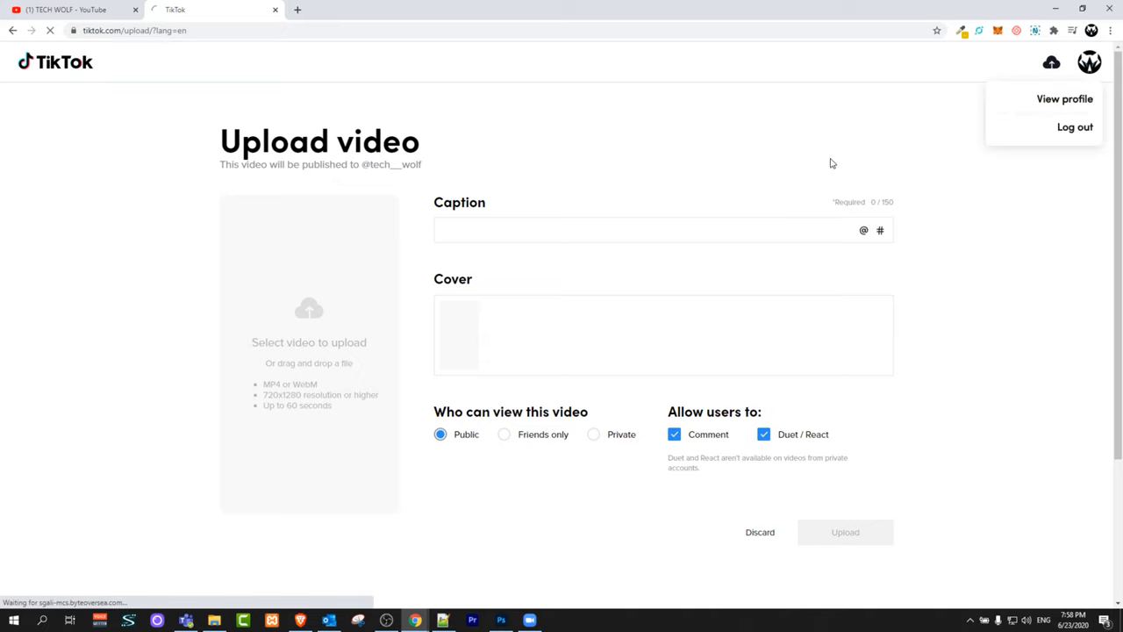
click(1063, 98)
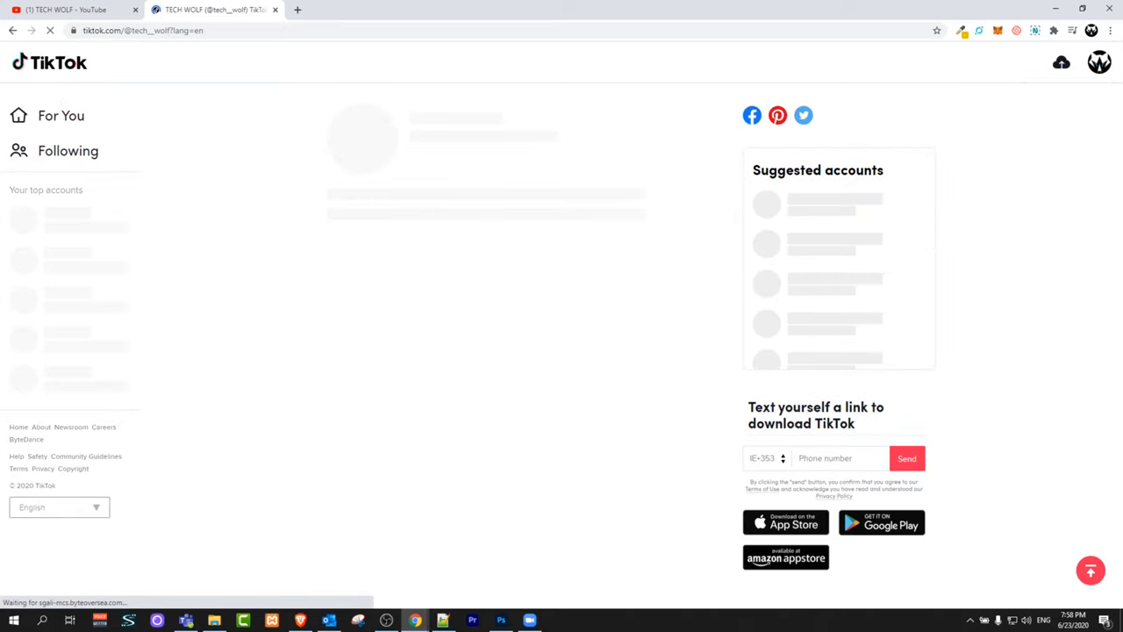